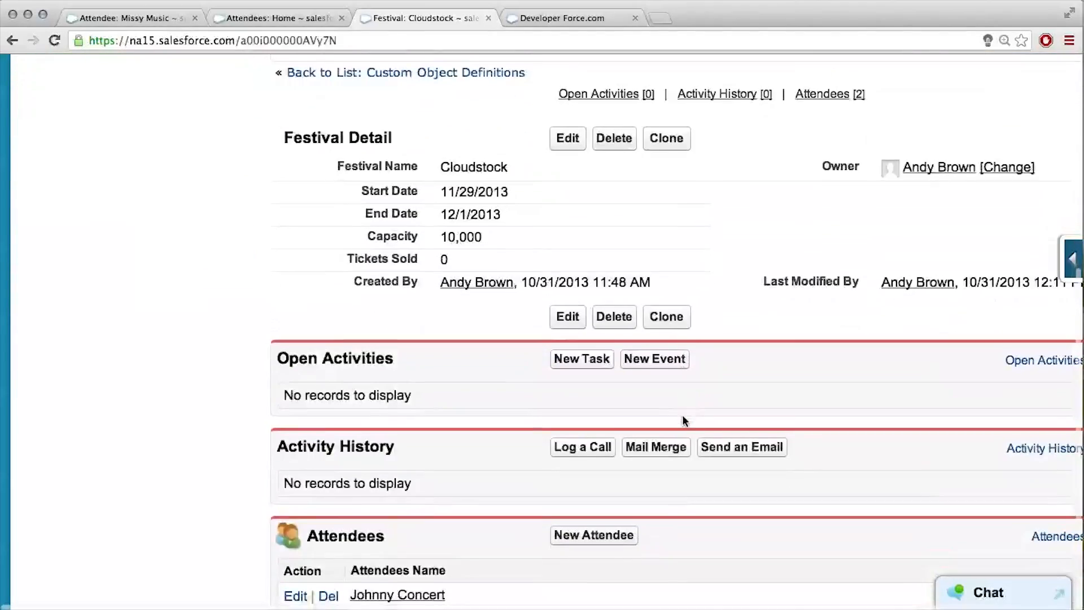
- Scroll through the Festival New Custom Field data type options, noting Roll-Up Summary is unavailable
{"action": "scroll", "scroll_direction": "down", "scroll_amount": 3}
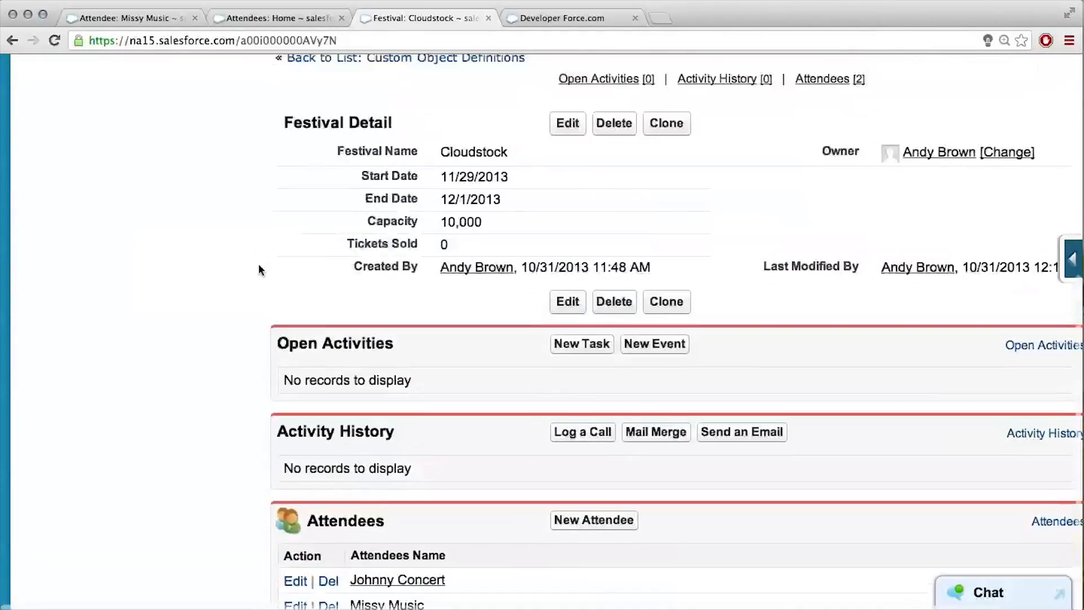
{"action": "scroll", "scroll_direction": "down", "scroll_amount": 3}
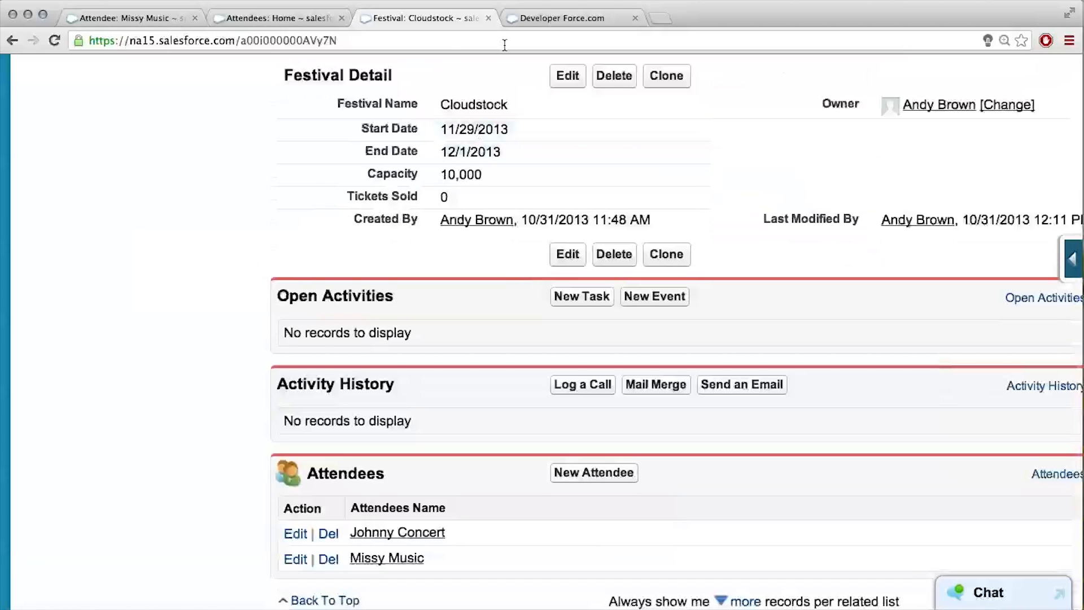
{"action": "mouse_move", "coordinate": [386, 215]}
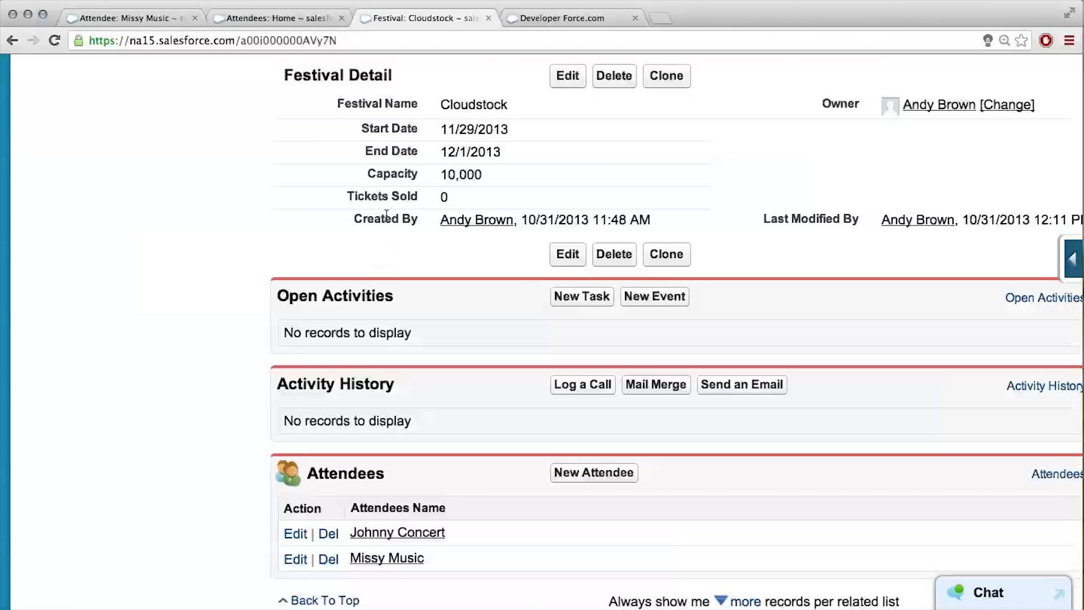
{"action": "scroll", "scroll_direction": "down", "scroll_amount": 3}
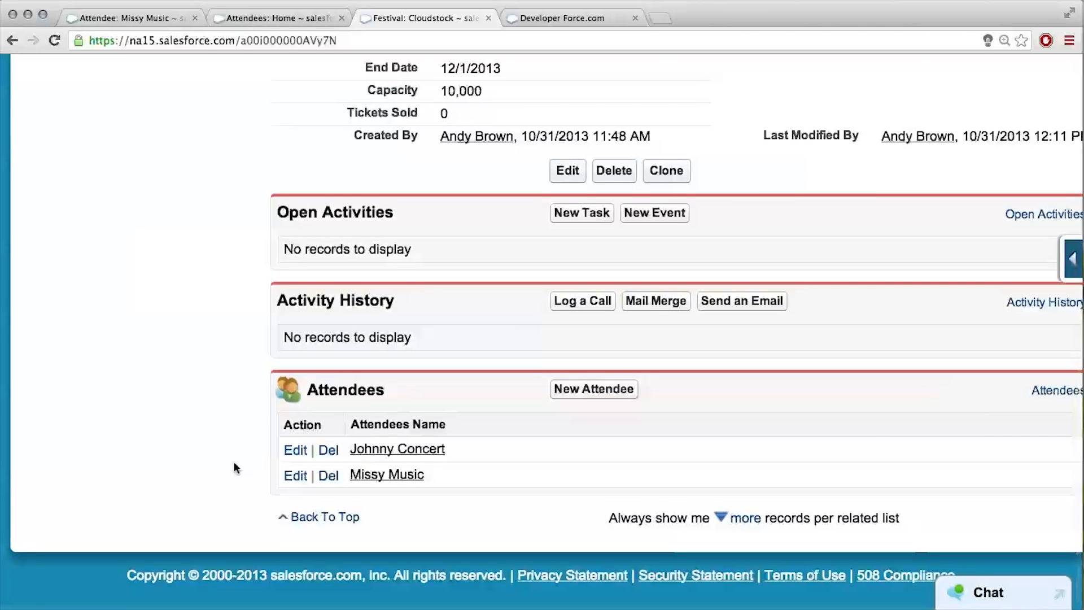
{"action": "mouse_move", "coordinate": [336, 418]}
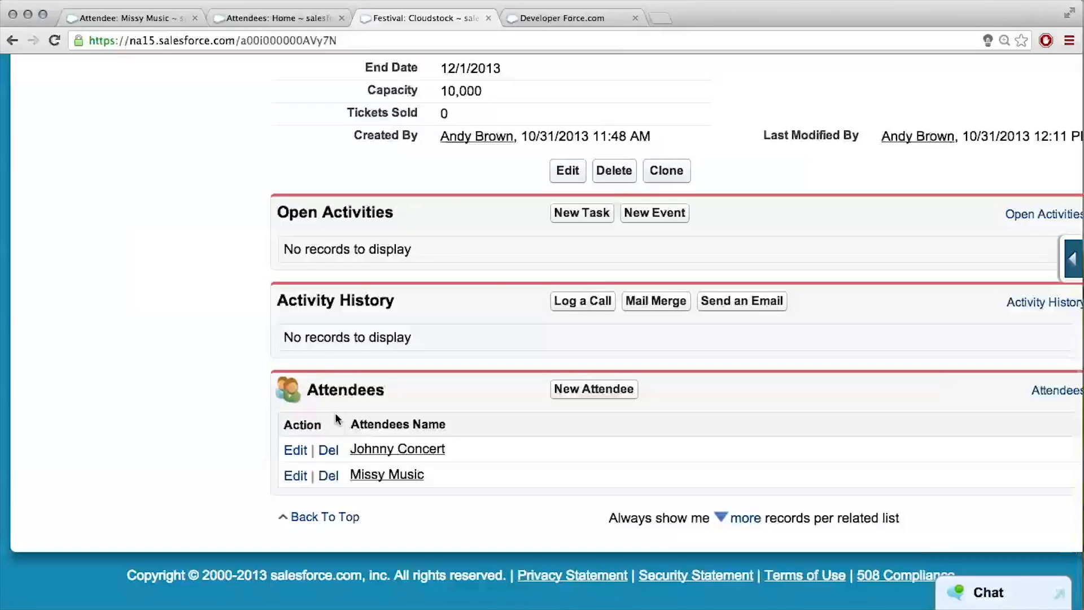
{"action": "scroll", "scroll_direction": "up", "scroll_amount": 3}
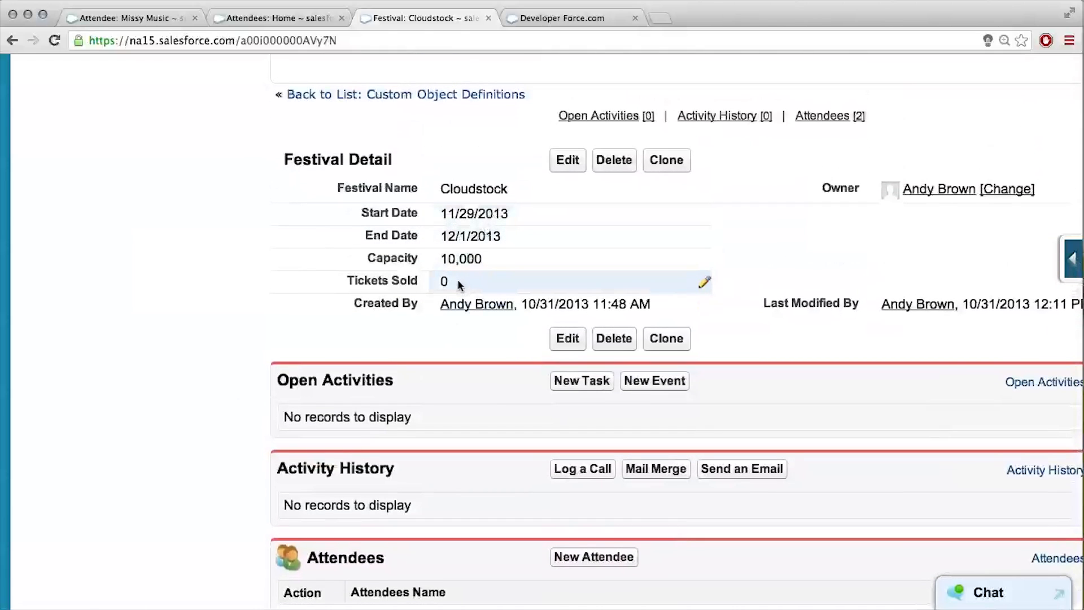
{"action": "left_click", "coordinate": [1077, 256]}
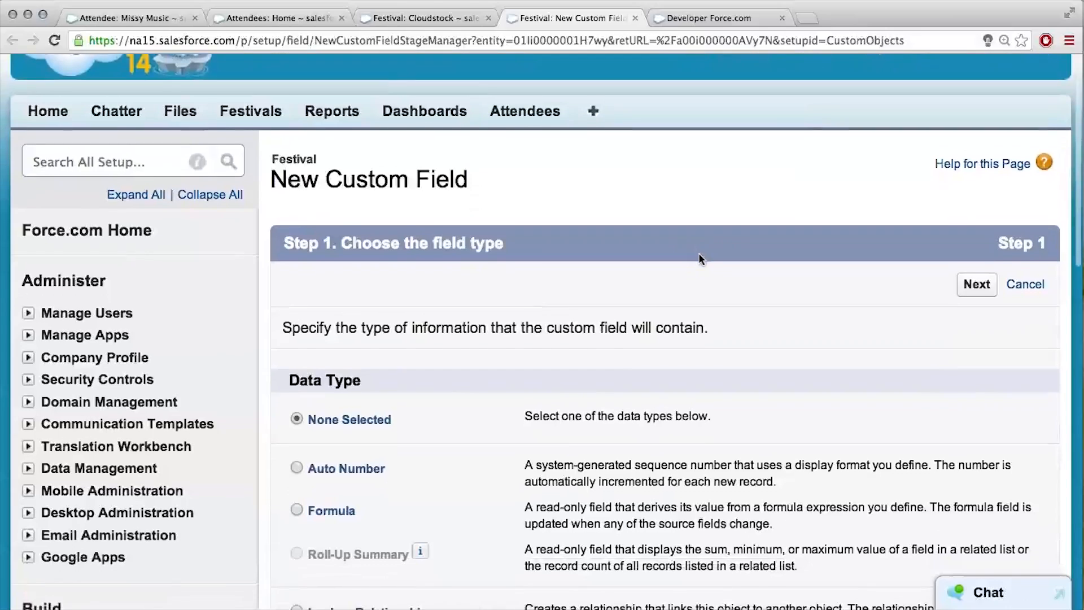
{"action": "scroll", "scroll_direction": "down", "scroll_amount": 3}
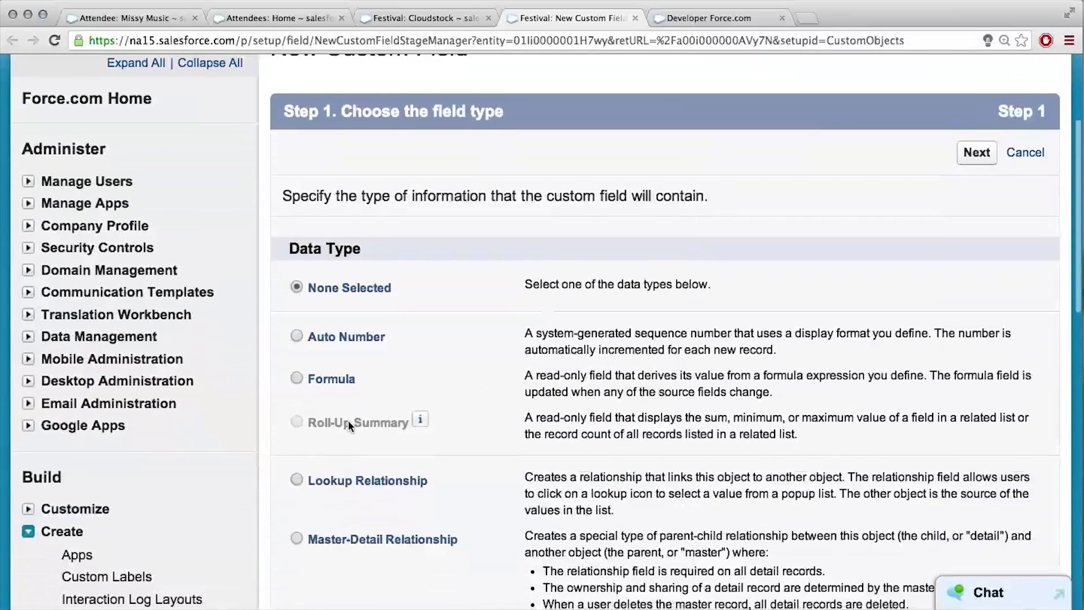